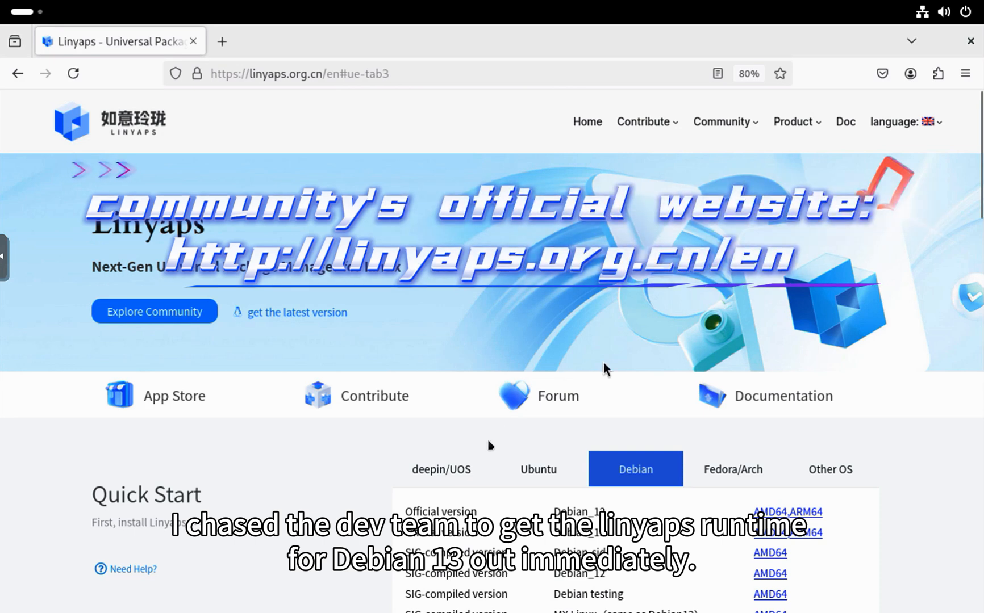
From the Quick Start OS tabs, choose Debian and open the Debian 13 install guide.
{"action": "left_click", "coordinate": [829, 395]}
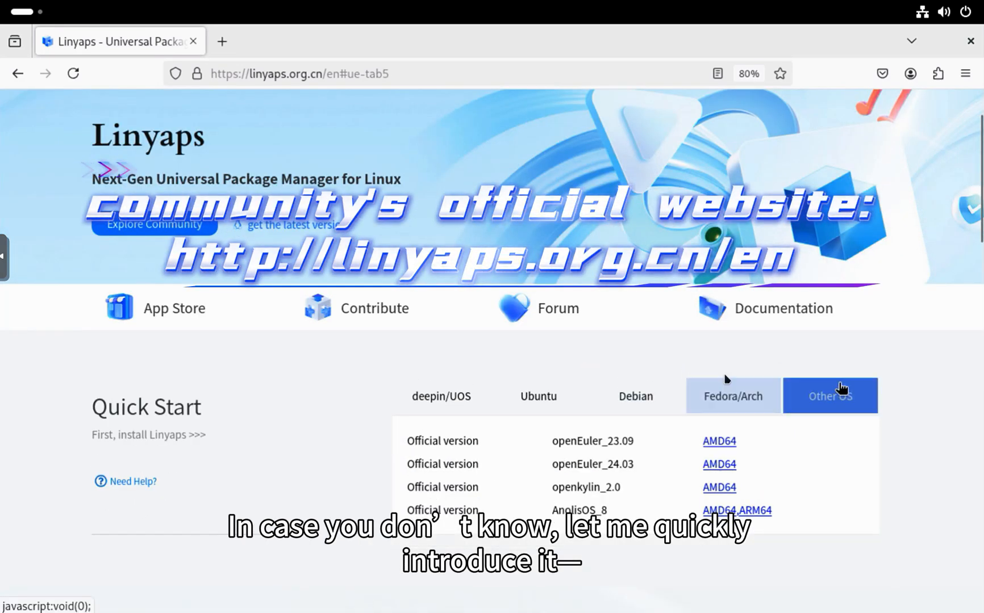
{"action": "left_click", "coordinate": [635, 380]}
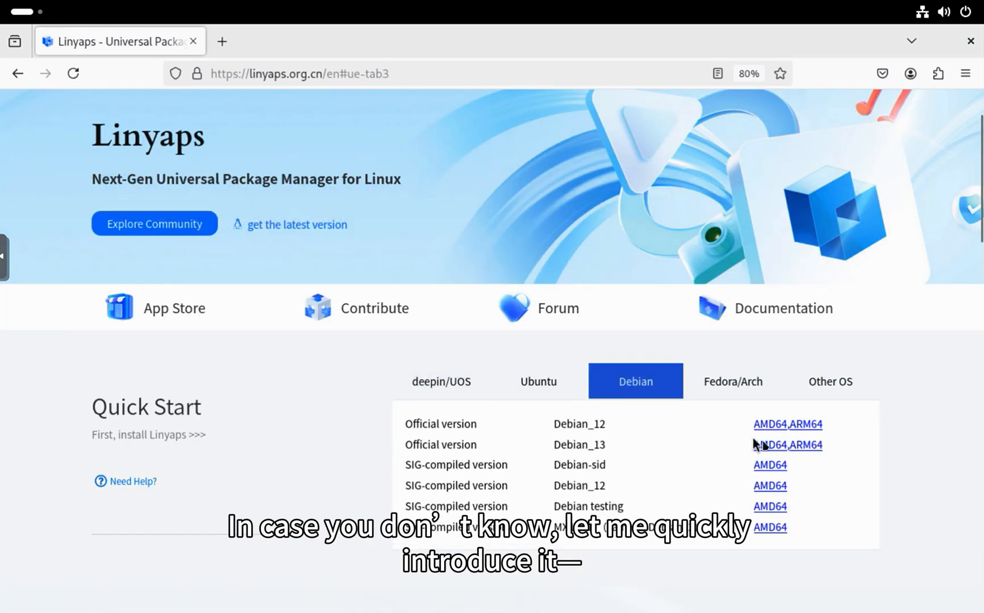
{"action": "left_click", "coordinate": [787, 445]}
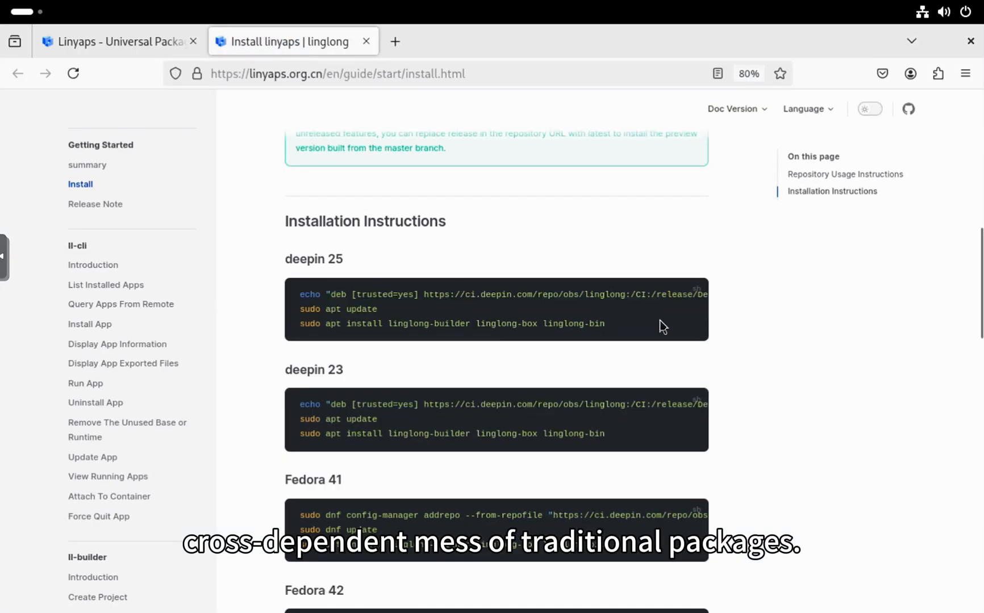
{"action": "scroll", "scroll_direction": "down", "scroll_amount": 3}
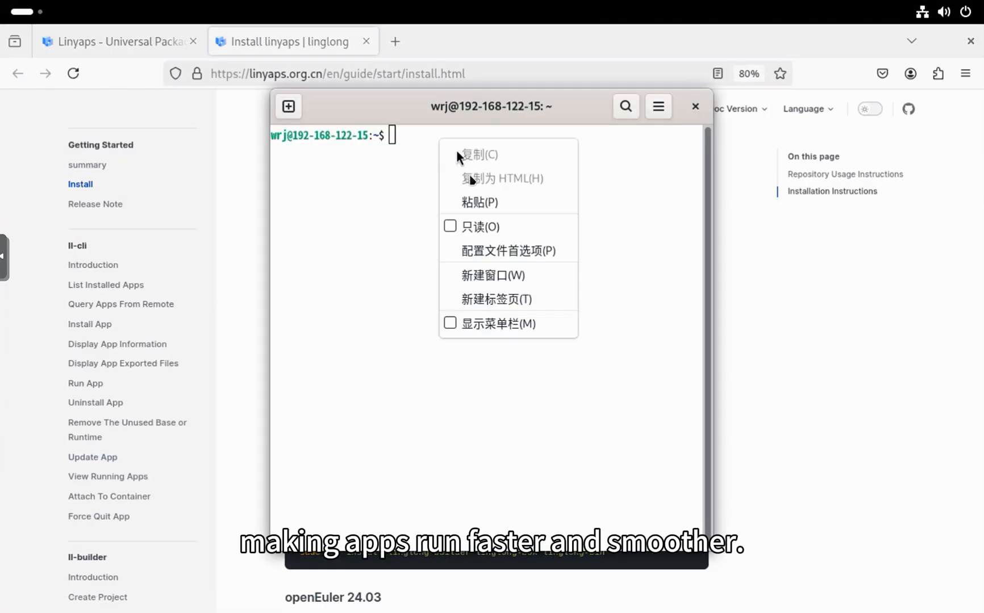
Paste and run the apt command that installs linglong-bin 1.9.7.
{"action": "left_click", "coordinate": [480, 202]}
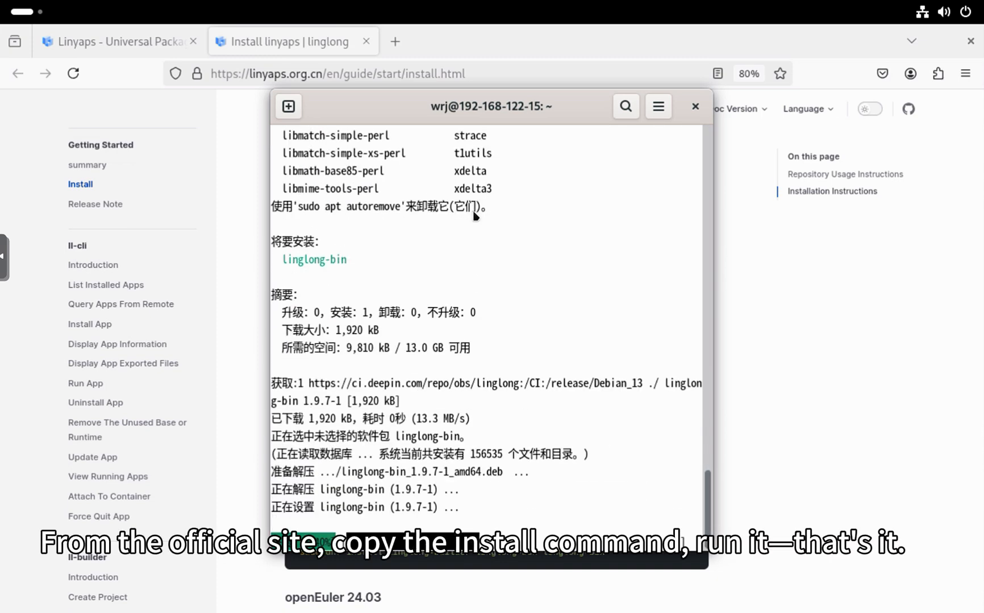
{"action": "scroll", "scroll_direction": "down", "scroll_amount": 3}
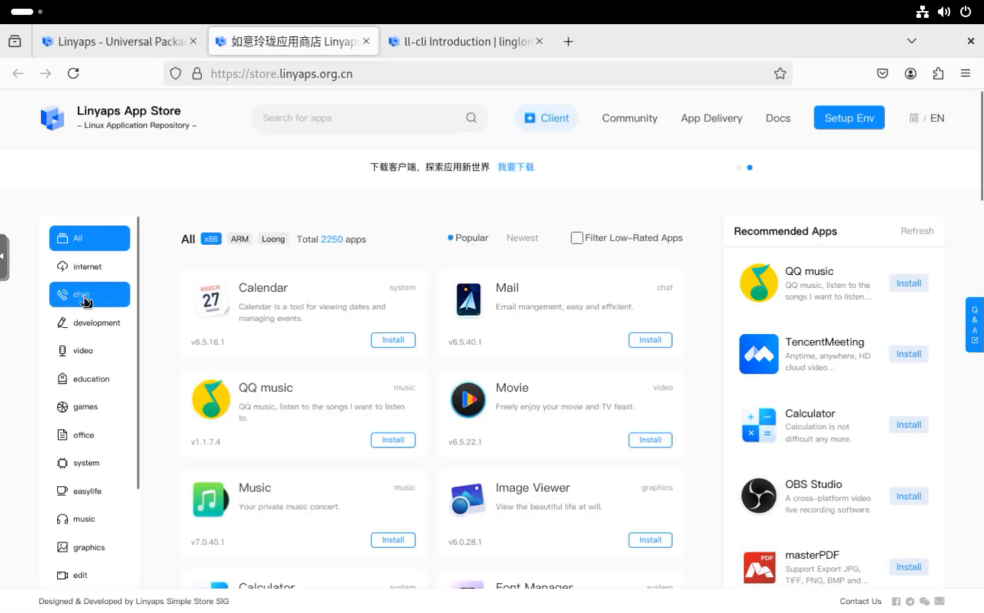
Download linglong-store_1.4.2_amd64.deb from the App Store and launch the installed client.
{"action": "left_click", "coordinate": [88, 378]}
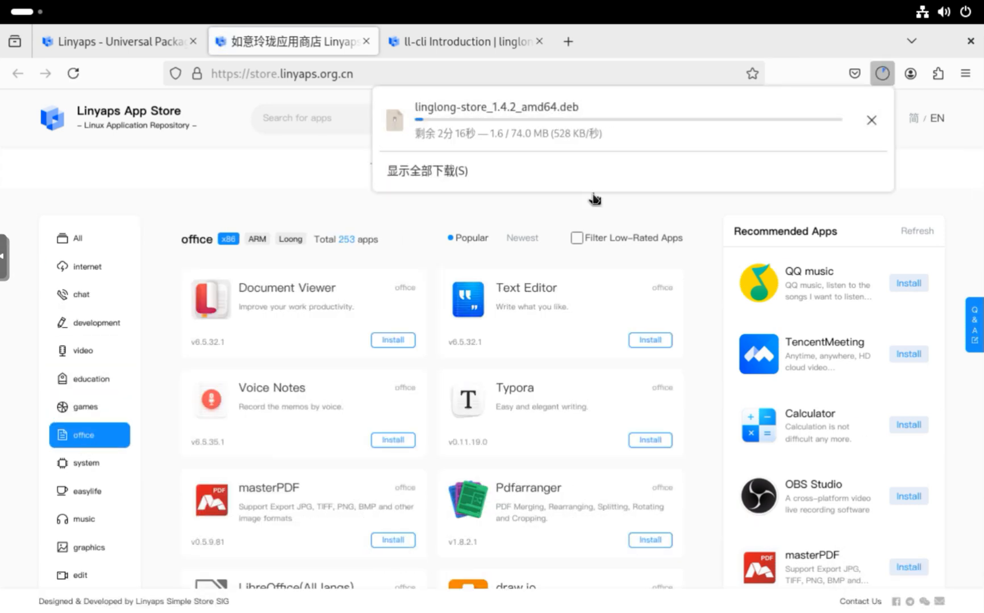
{"action": "mouse_move", "coordinate": [828, 239]}
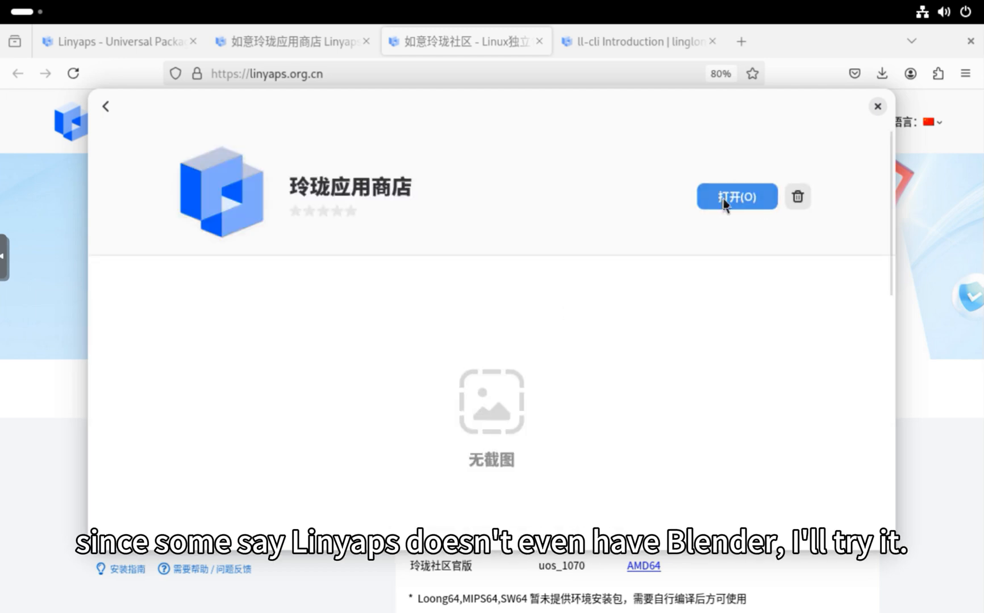
{"action": "left_click", "coordinate": [736, 196]}
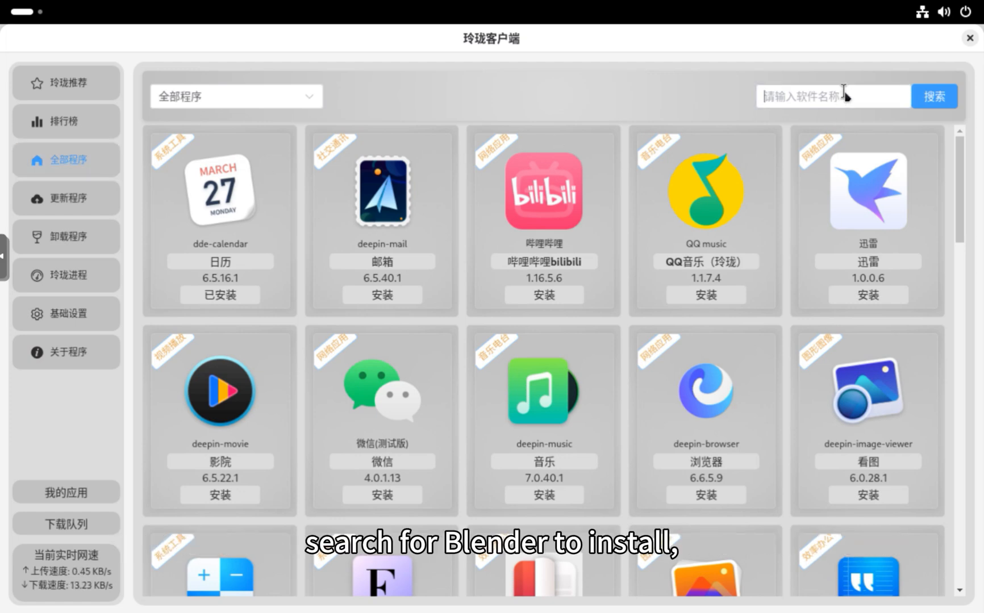
Search the store for blender, install Blender LTS 4.5.0.0 and launch it from Activities.
{"action": "type", "text": "blender"}
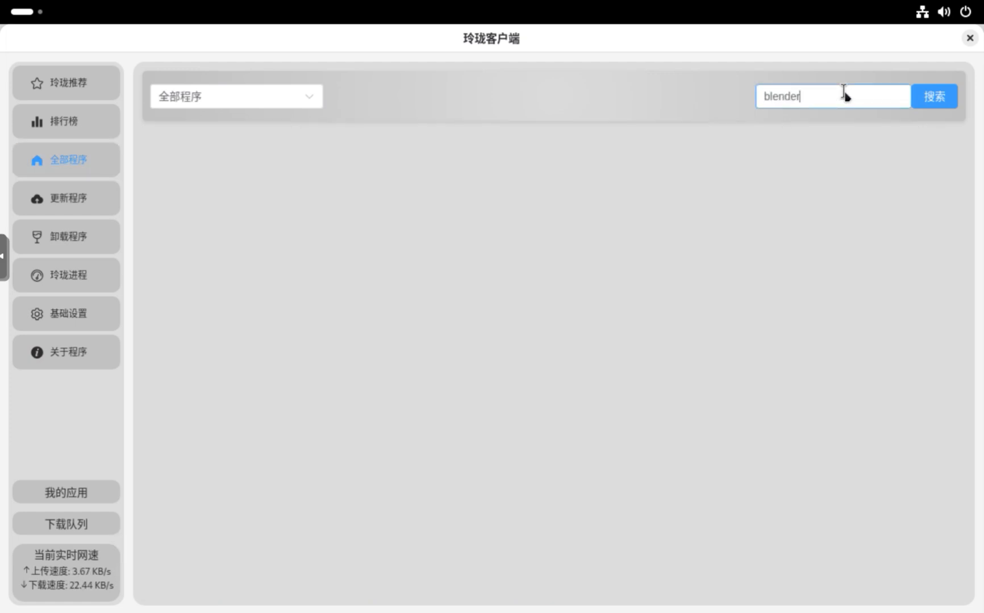
{"action": "left_click", "coordinate": [934, 96]}
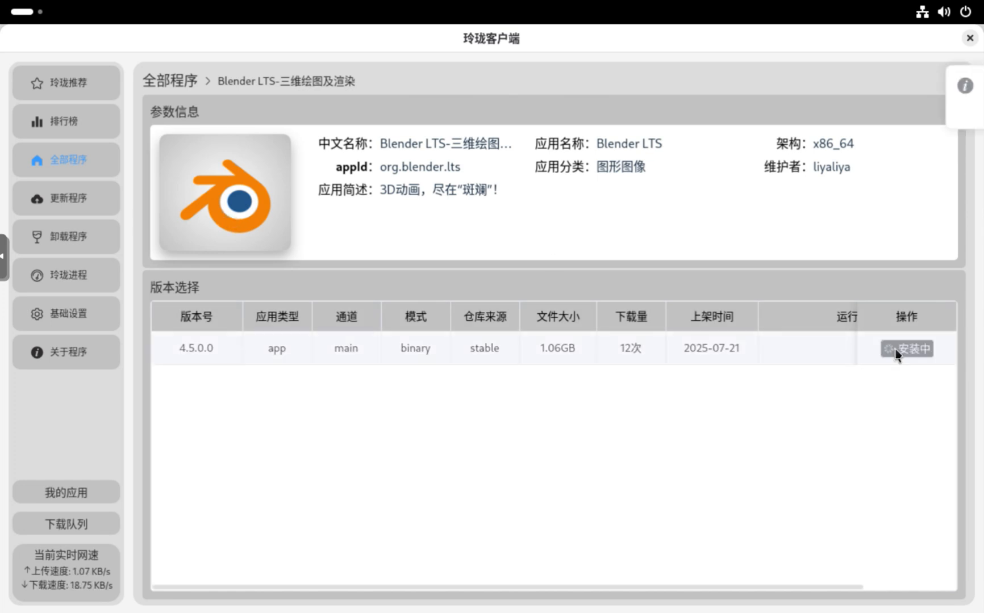
{"action": "mouse_move", "coordinate": [609, 439]}
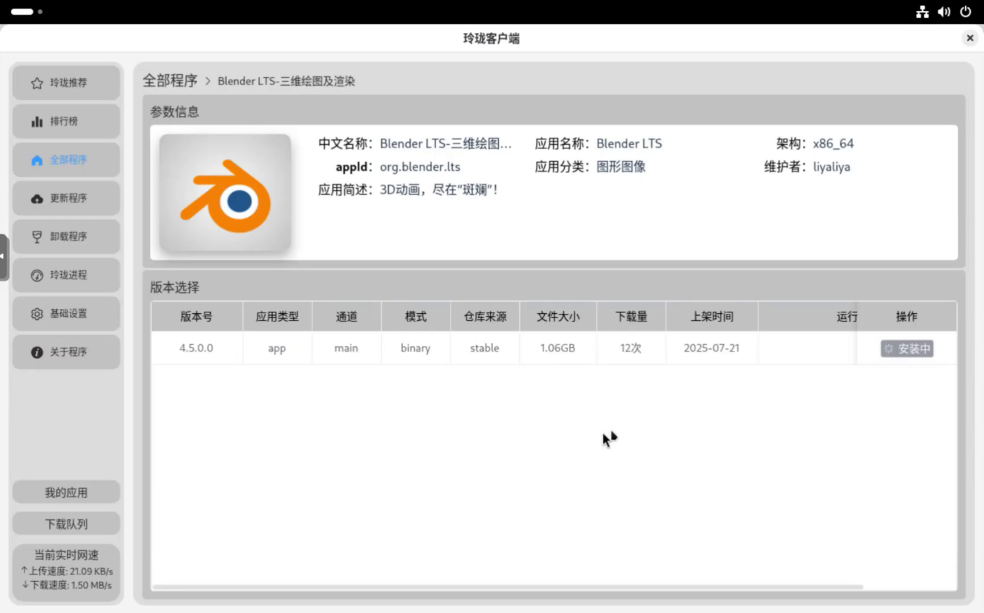
{"action": "left_click", "coordinate": [66, 524]}
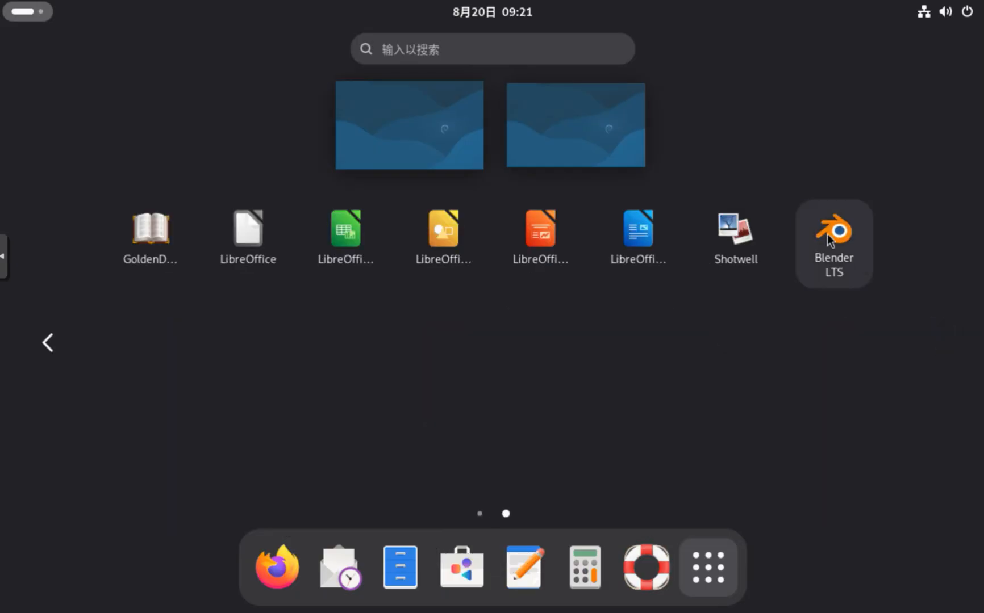
{"action": "left_click", "coordinate": [833, 231]}
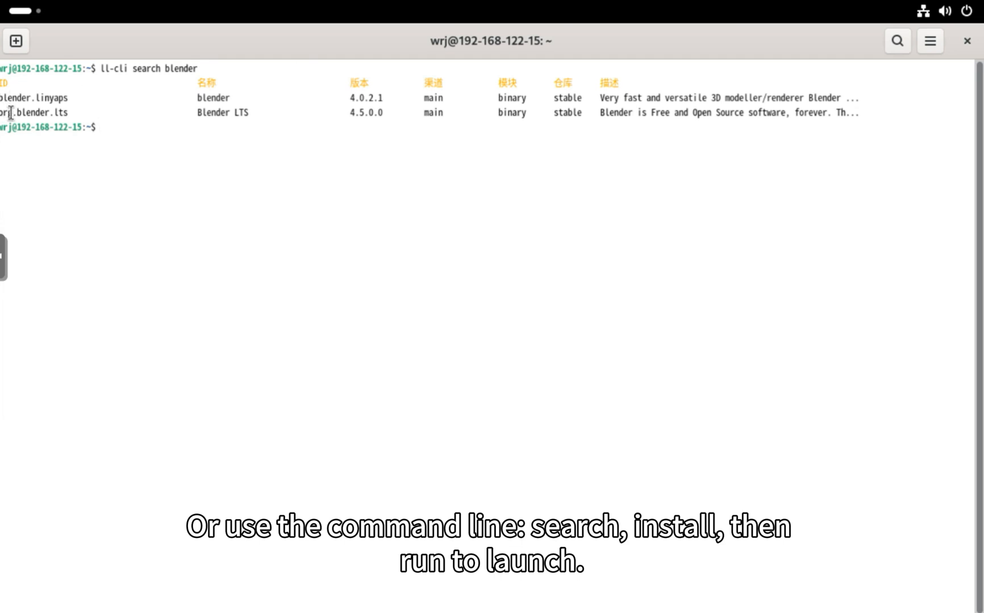
Run ll-cli install org.blender.lts, check it with ll-cli list, then ll-cli run org.blender.lts.
{"action": "type", "text": "ll-cli install org.blender.lts"}
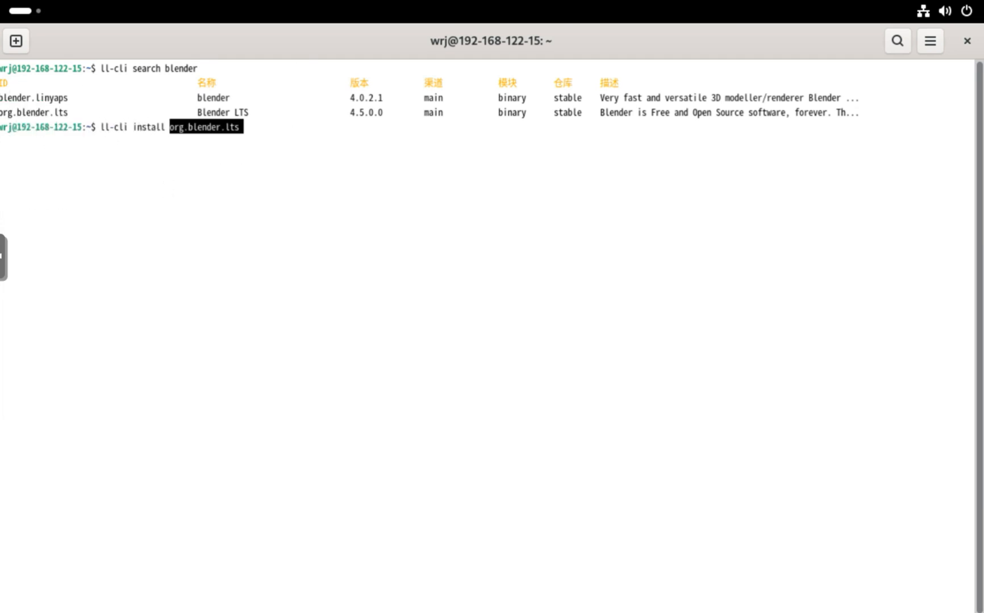
{"action": "key", "text": "Return"}
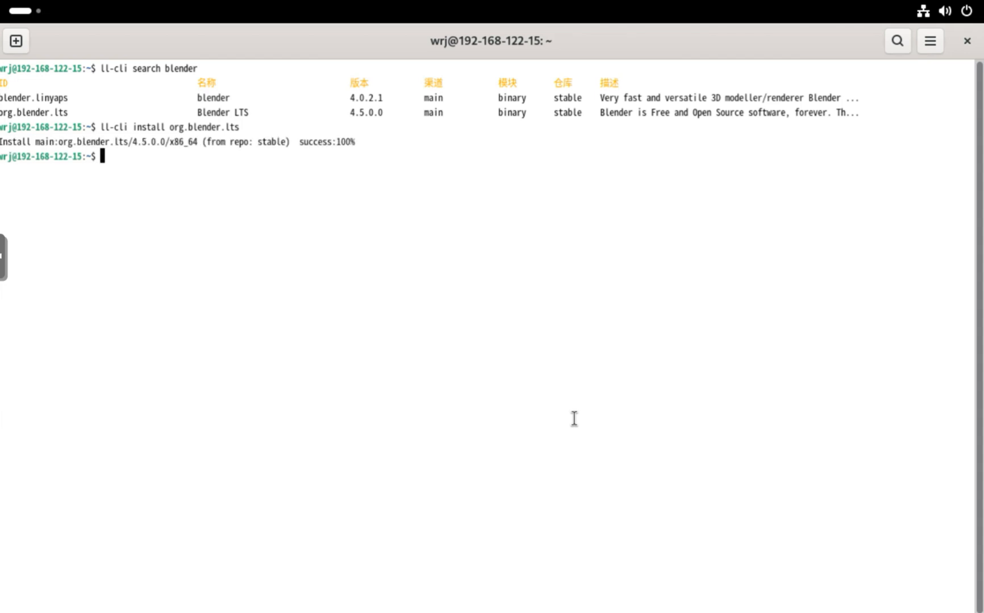
{"action": "type", "text": "ll-cli list"}
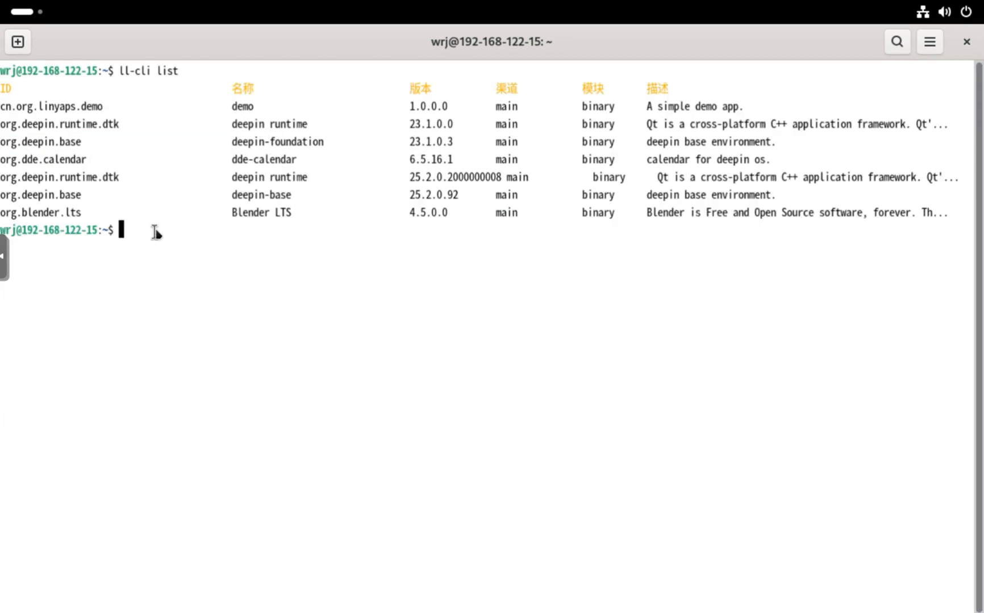
{"action": "right_click", "coordinate": [73, 229]}
{"action": "type", "text": "ll-cli run org.blender.lts"}
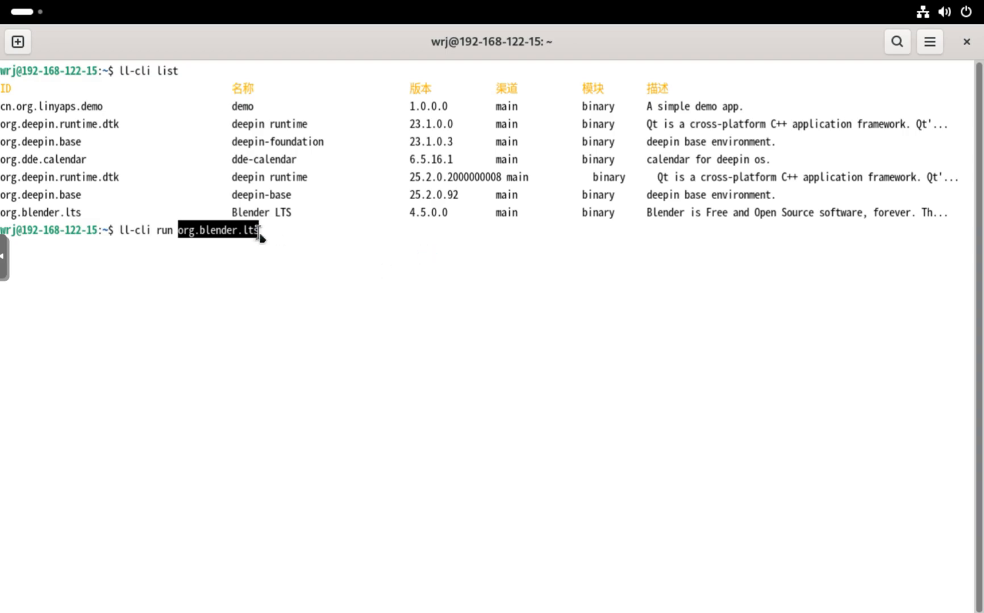
{"action": "key", "text": "Return"}
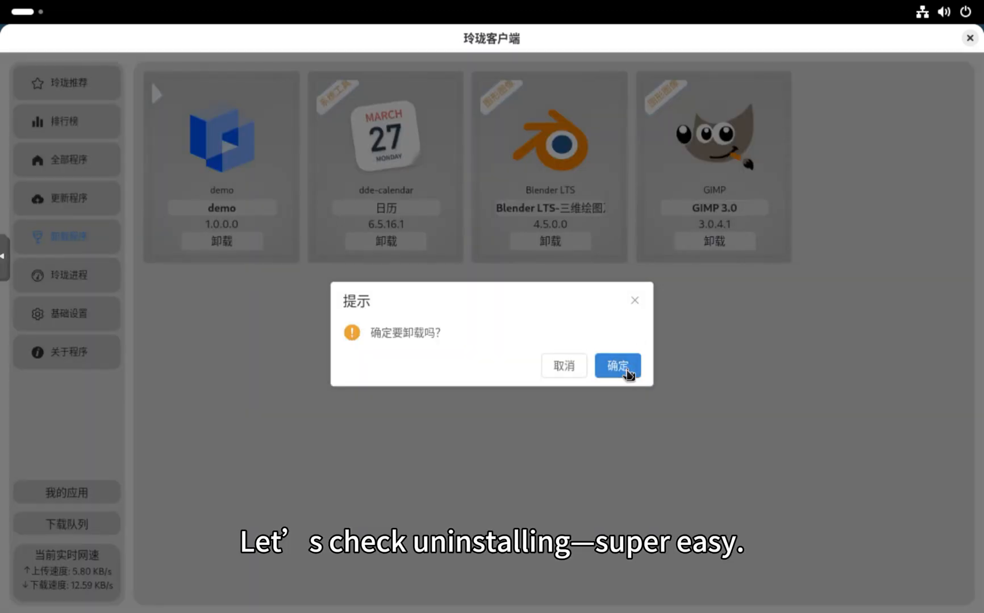
Confirm uninstalling GIMP 3.0 and Blender LTS with 确定.
{"action": "left_click", "coordinate": [617, 365]}
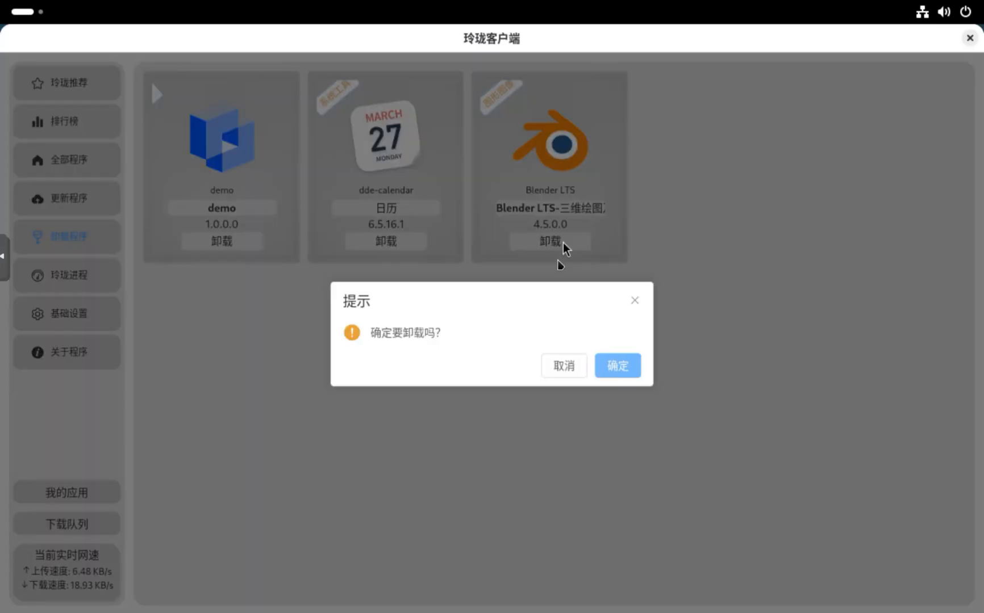
{"action": "left_click", "coordinate": [616, 366]}
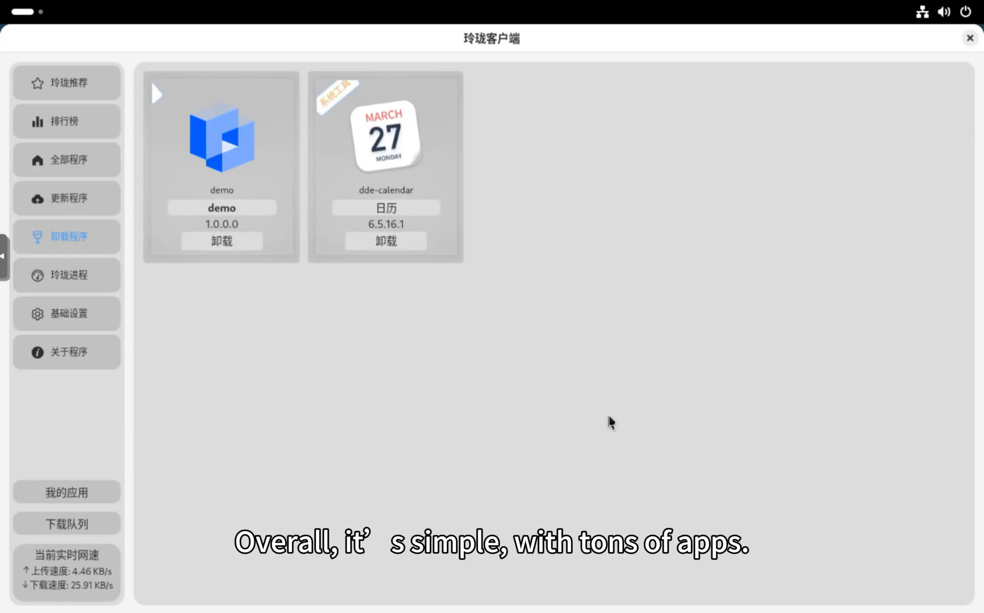